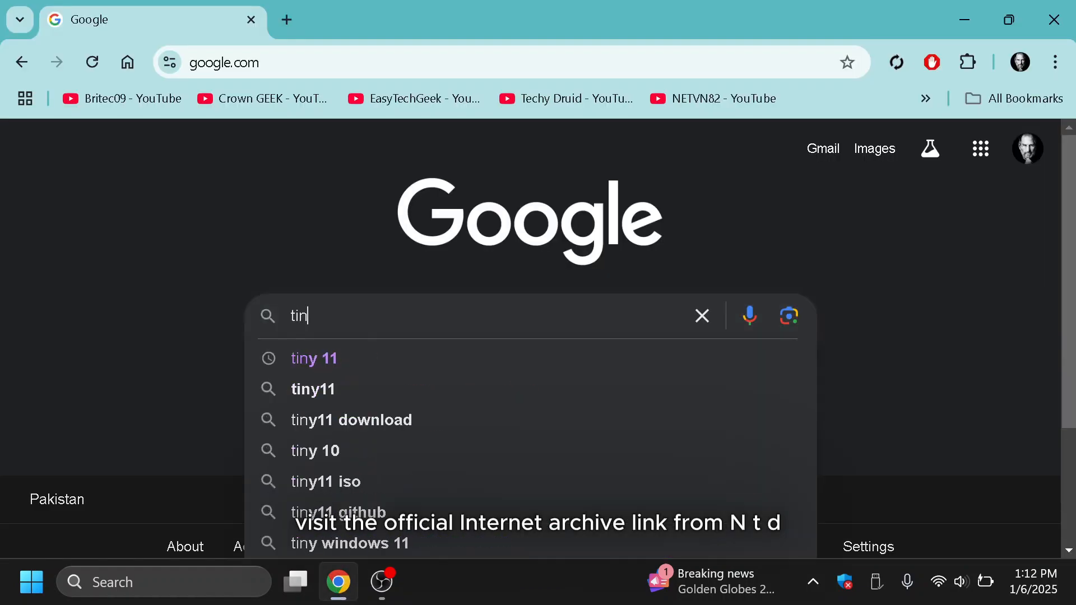
Search Google for tiny11 and open the Internet Archive Tiny11 page past its content advisory
left_click(312, 389)
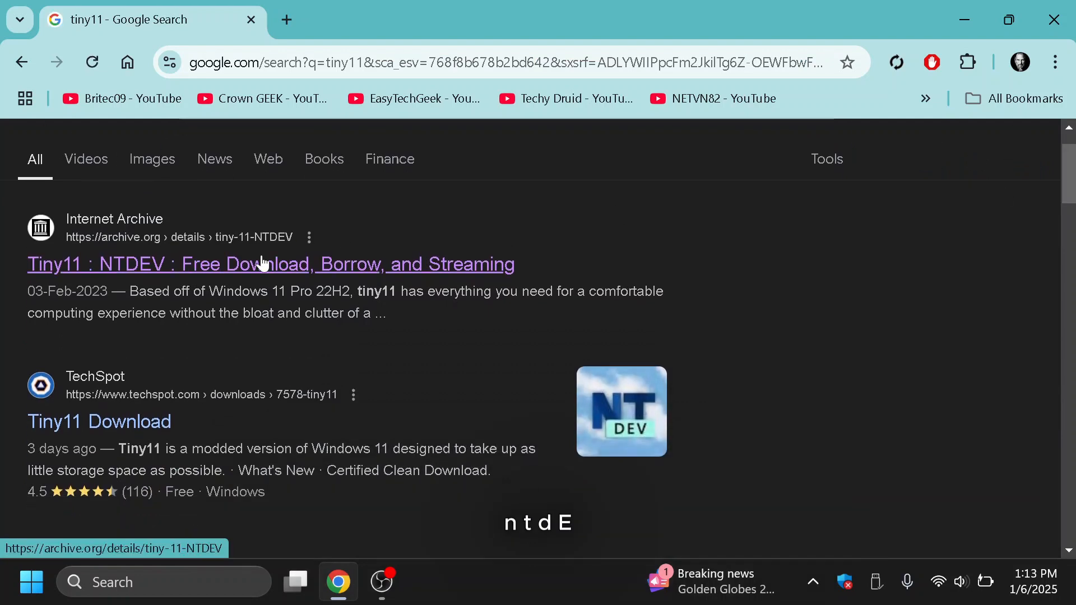
left_click(264, 264)
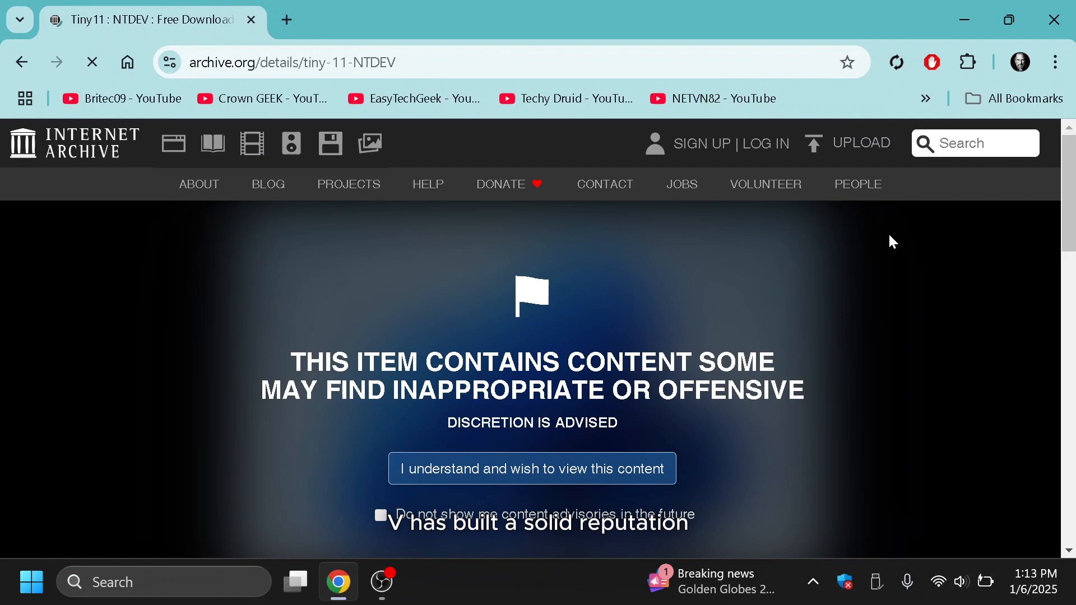
left_click(531, 468)
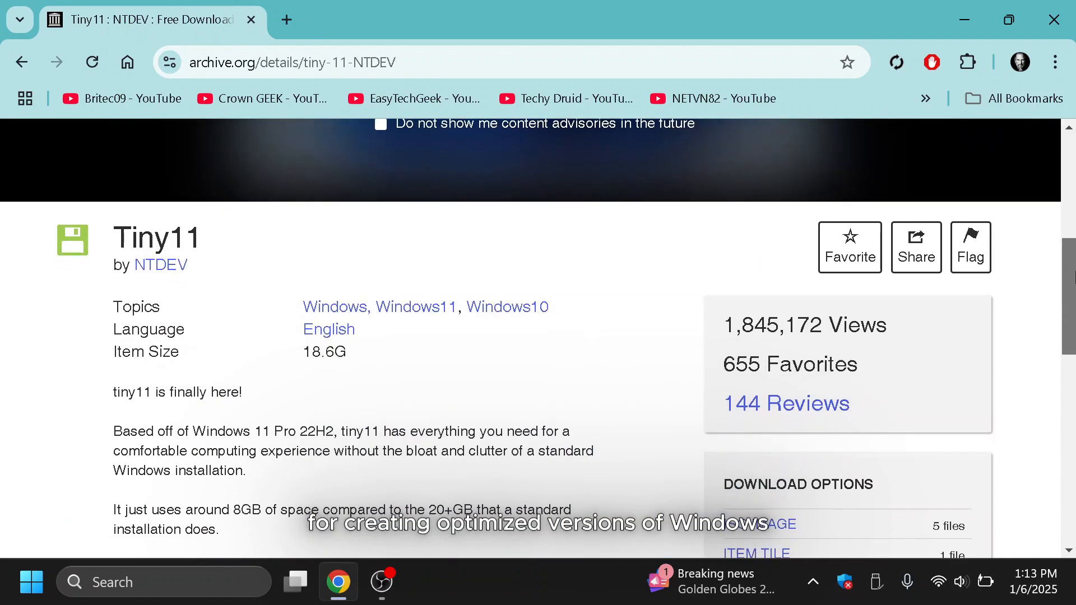
scroll("down", 3)
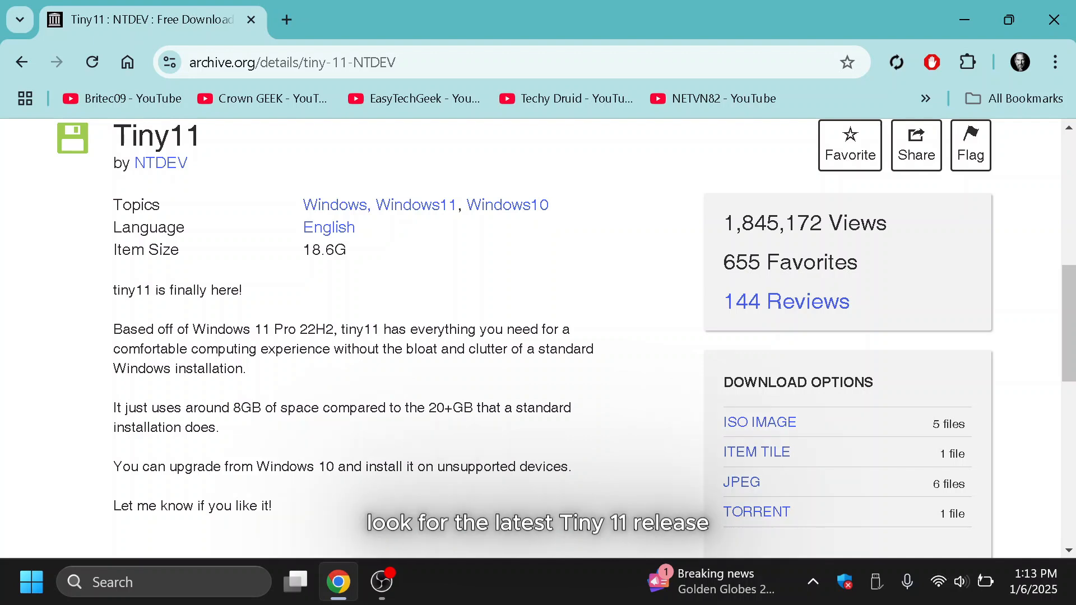
mouse_move(319, 391)
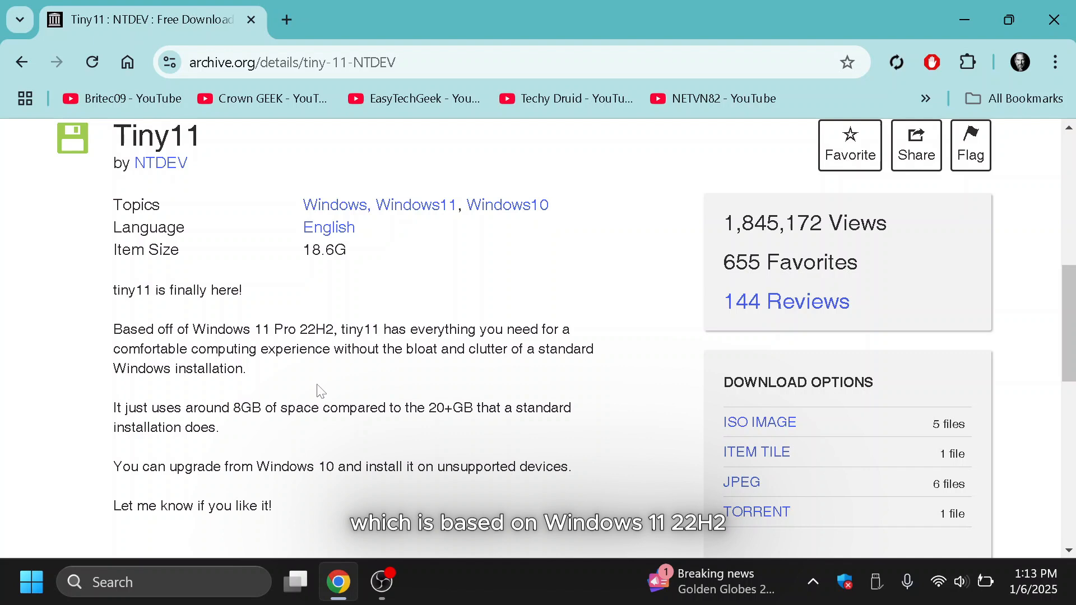
Review the description, highlighting the 8GB versus 20+GB space comparison and unsupported-devices note
left_click_drag(287, 407, 220, 427)
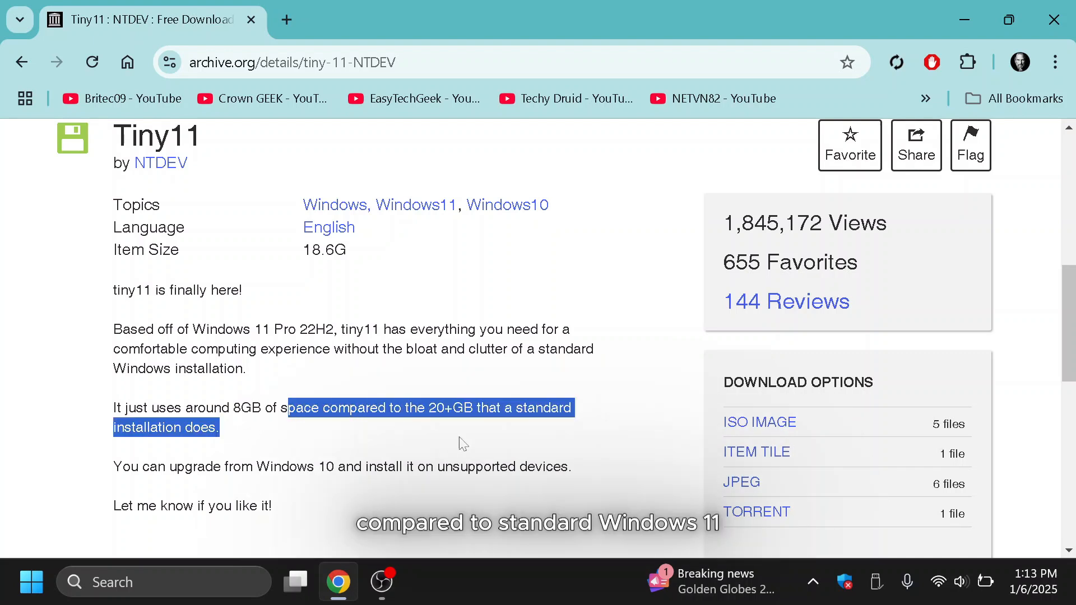
mouse_move(348, 428)
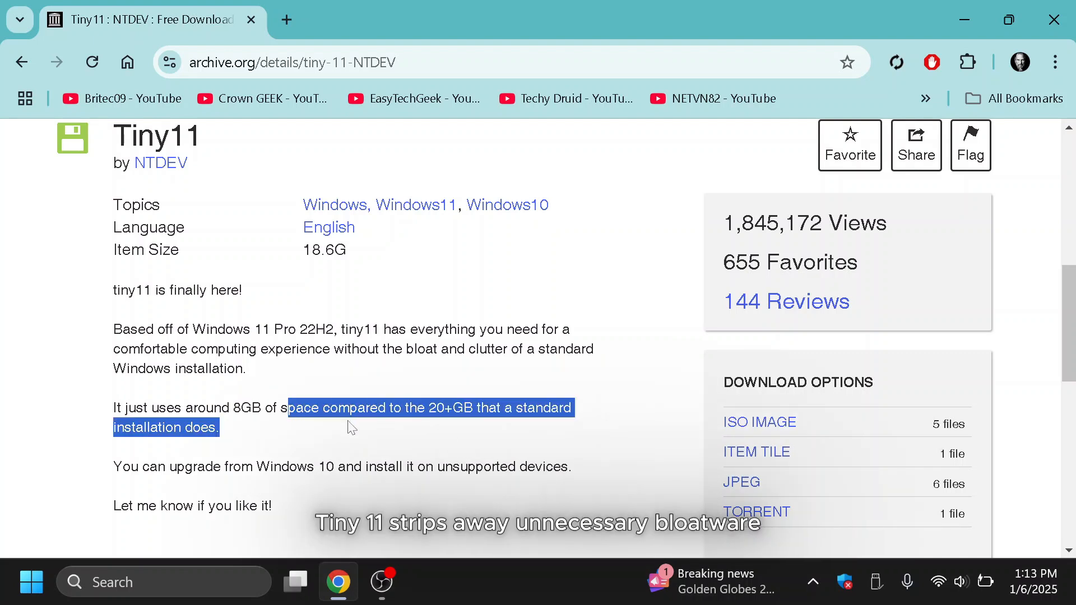
left_click(348, 428)
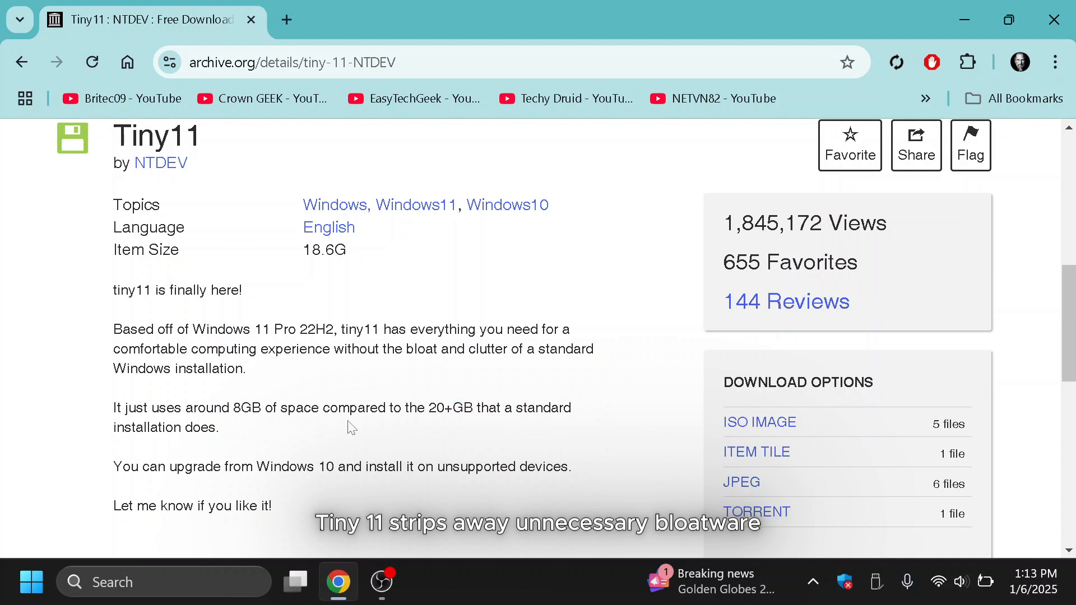
left_click_drag(404, 467, 557, 467)
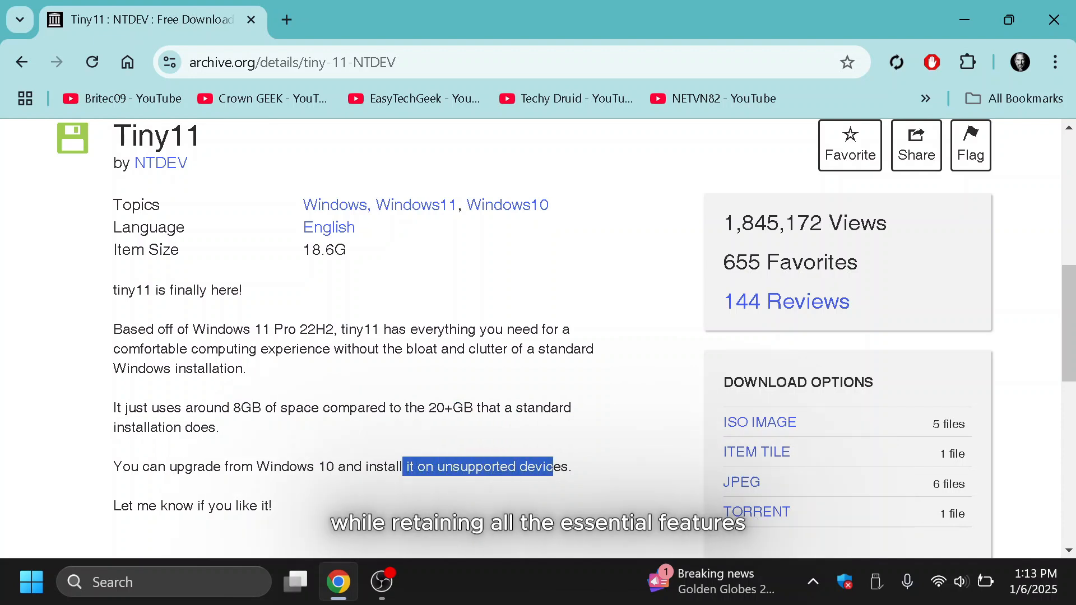
scroll("down", 3)
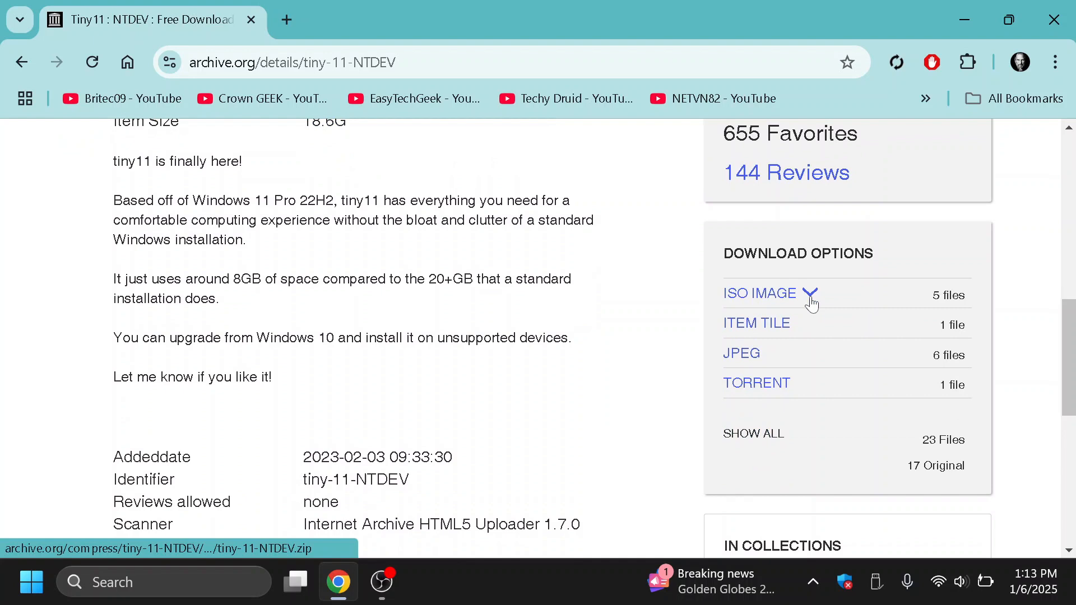
Download the 3.6 GB 22H2 Beta2(no sysreq) ISO from the ISO IMAGE options and check its progress
left_click(811, 293)
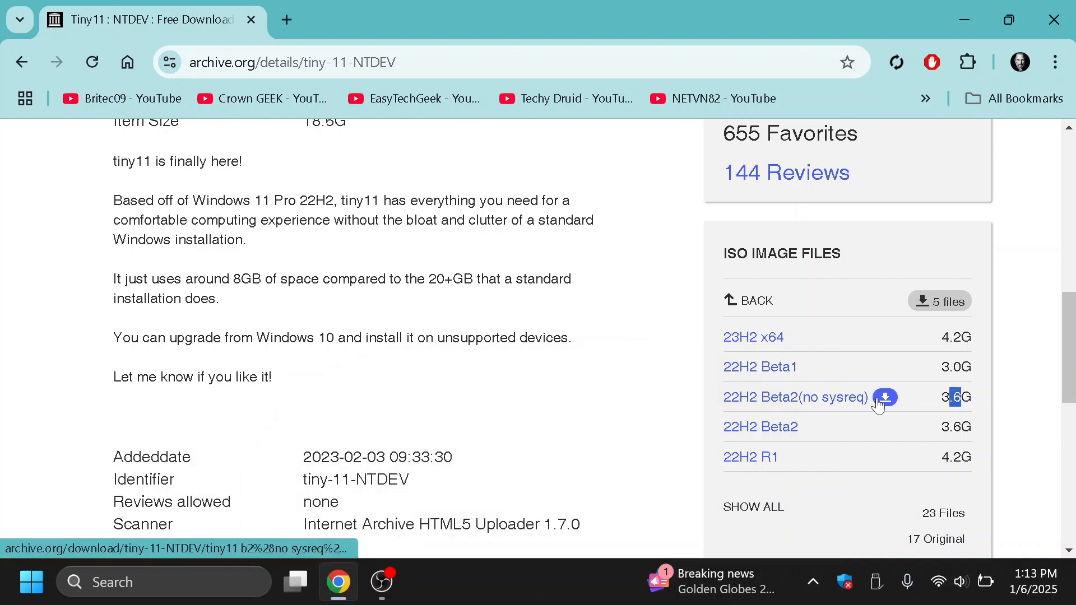
left_click(886, 398)
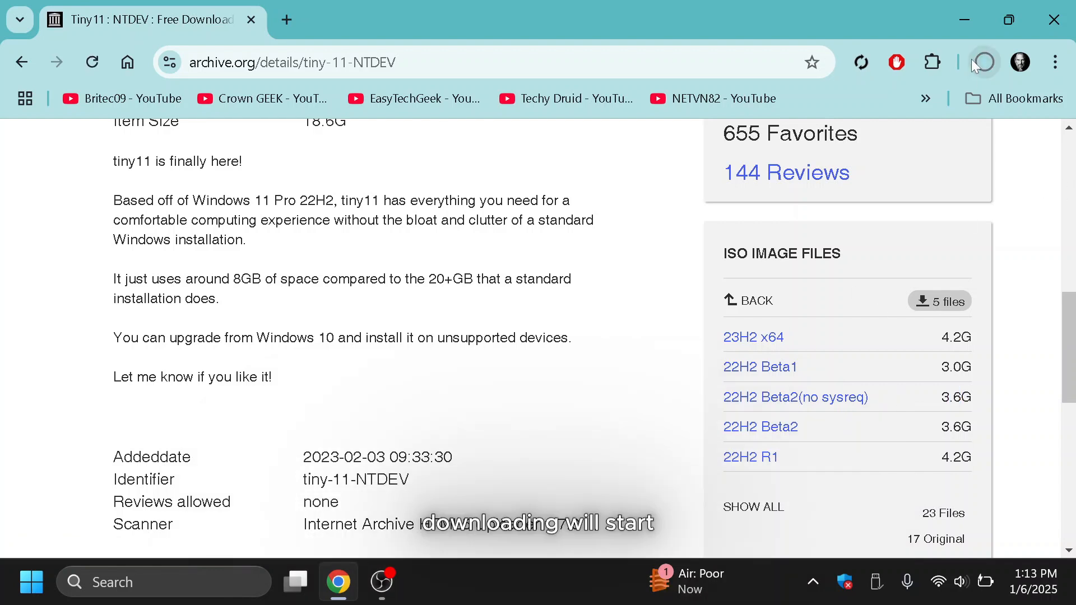
left_click(982, 61)
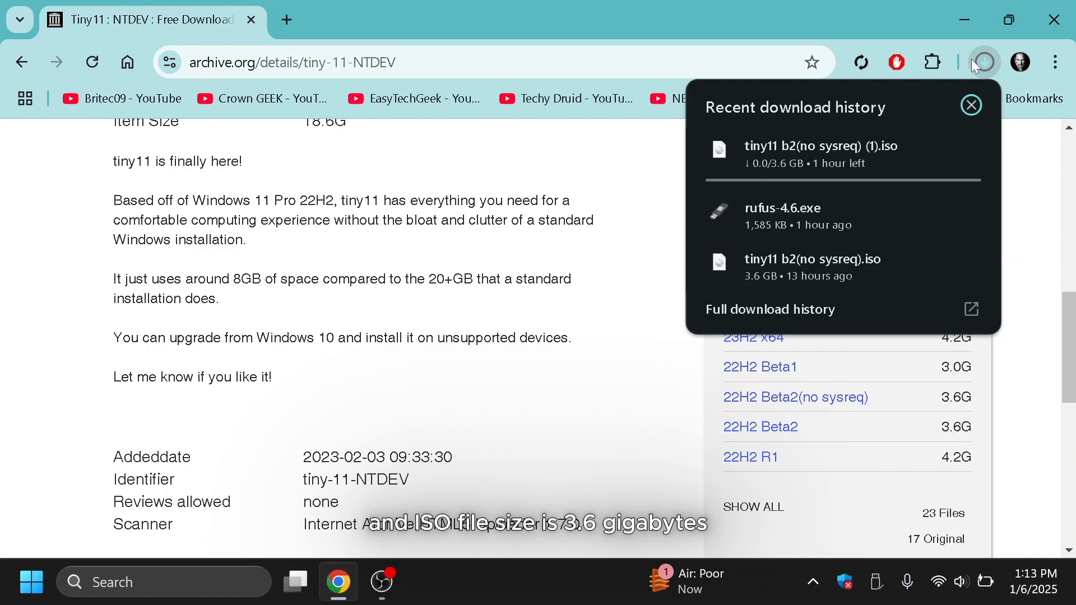
mouse_move(971, 252)
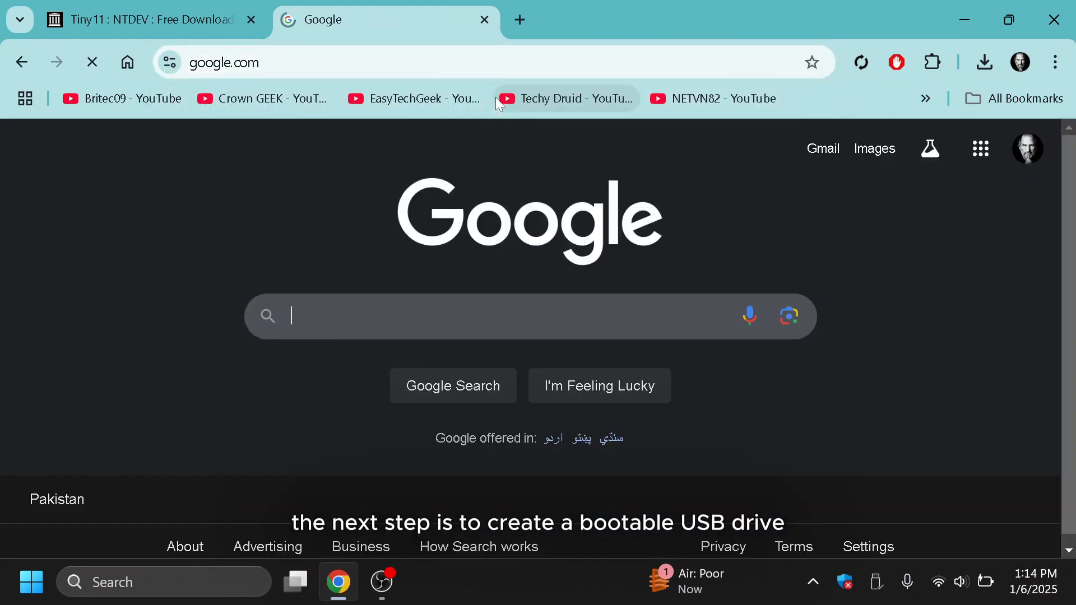
Search for rufus, download rufus-4.6.exe from rufus.ie, and run it
type("r")
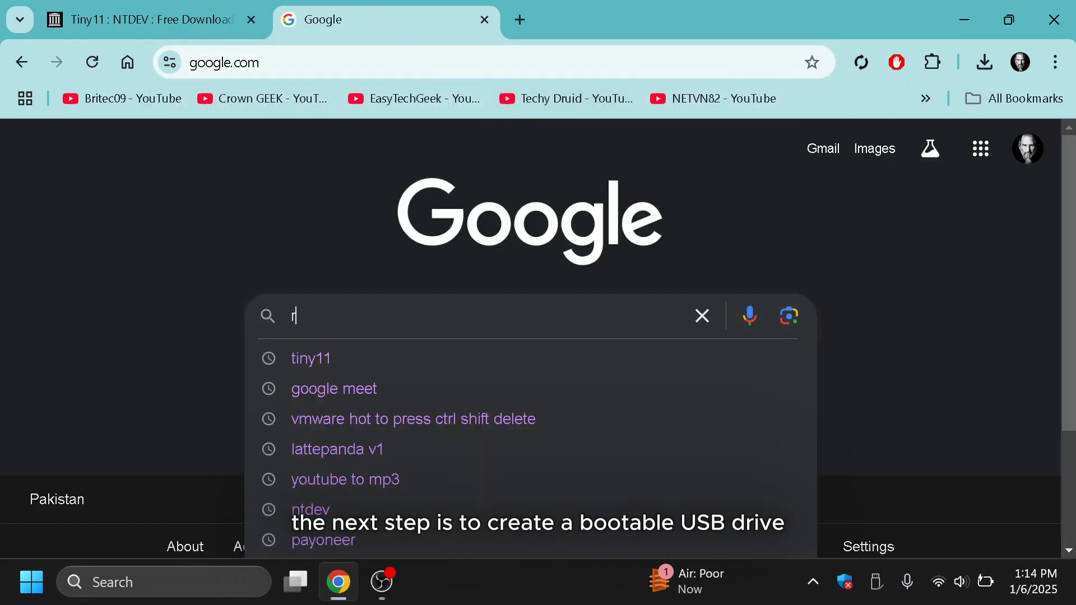
type("ufus")
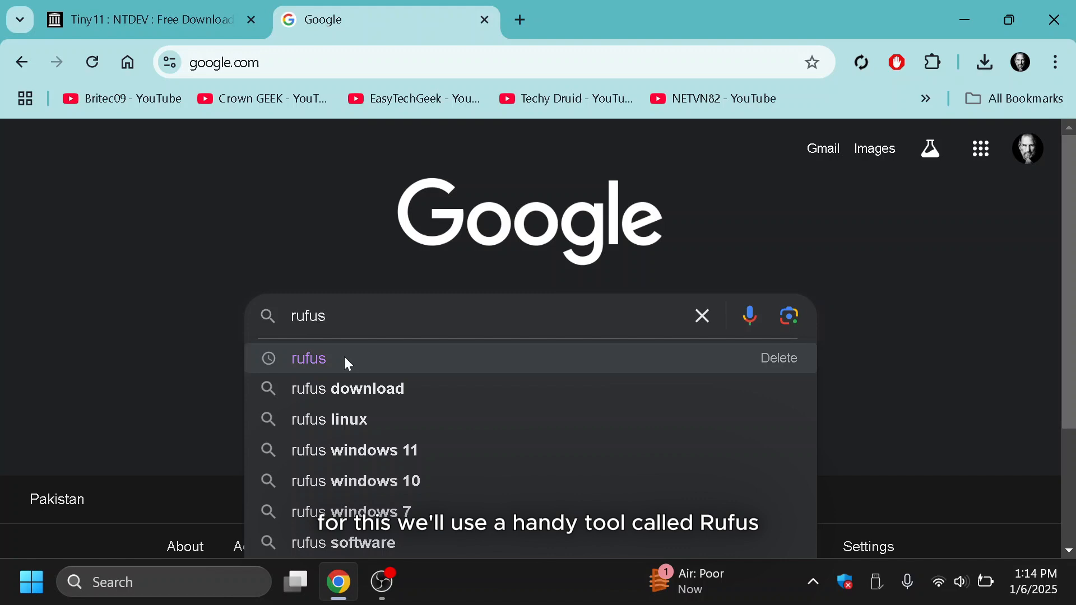
left_click(308, 359)
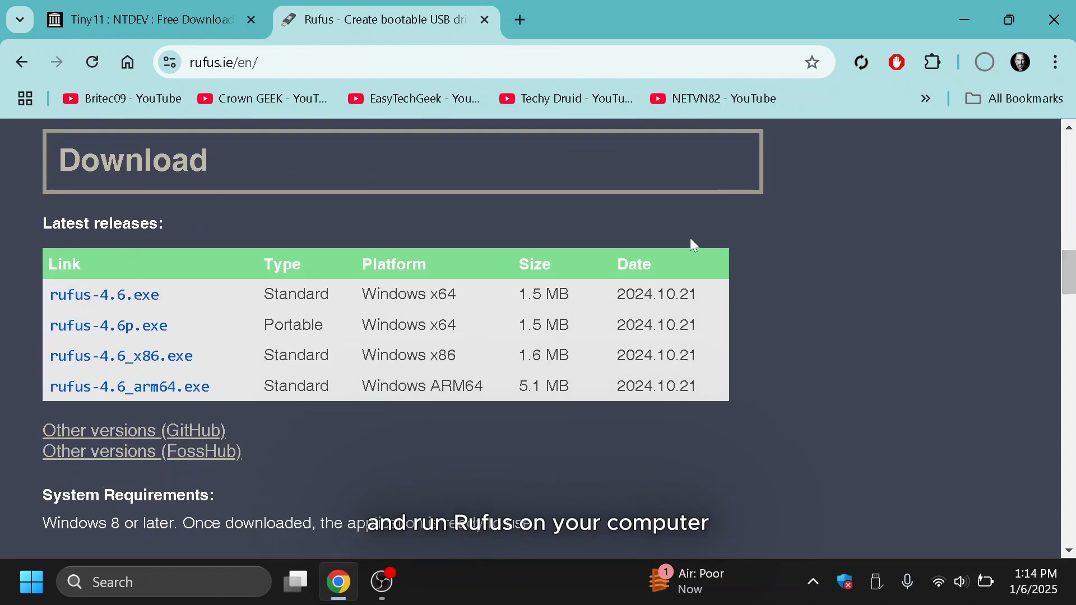
left_click(985, 62)
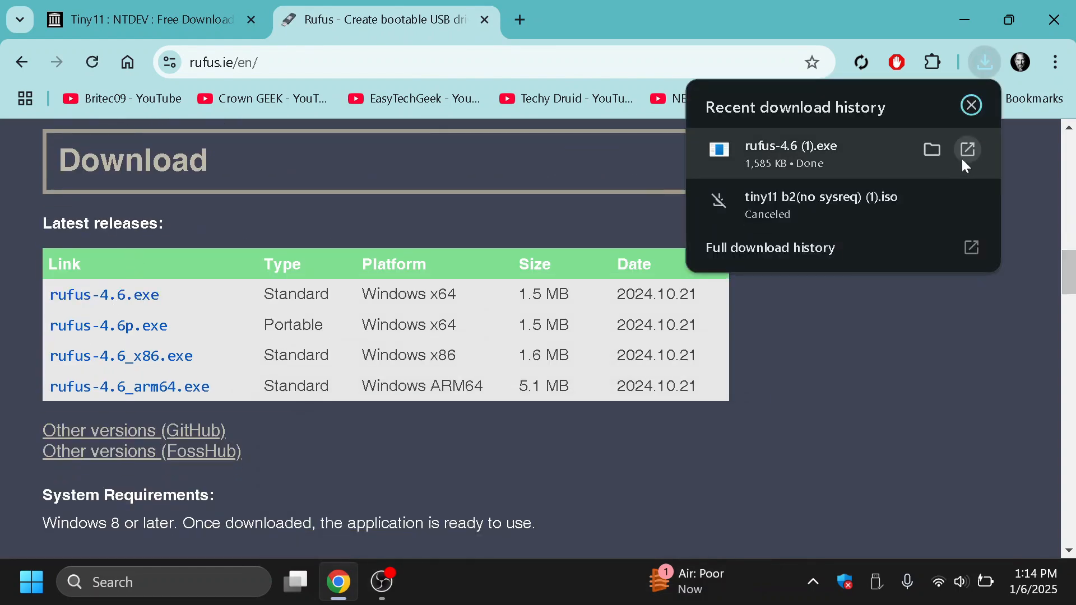
left_click(967, 149)
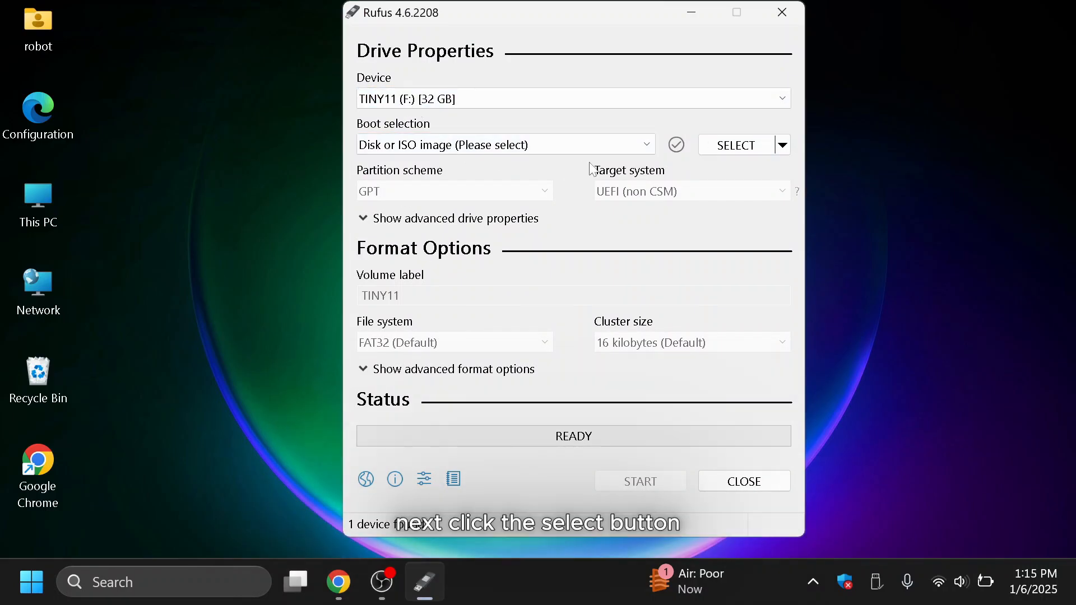
Load tiny11 b2(no sysreq).iso, choose GPT partitioning, and start writing, accepting the erase warning
left_click(735, 145)
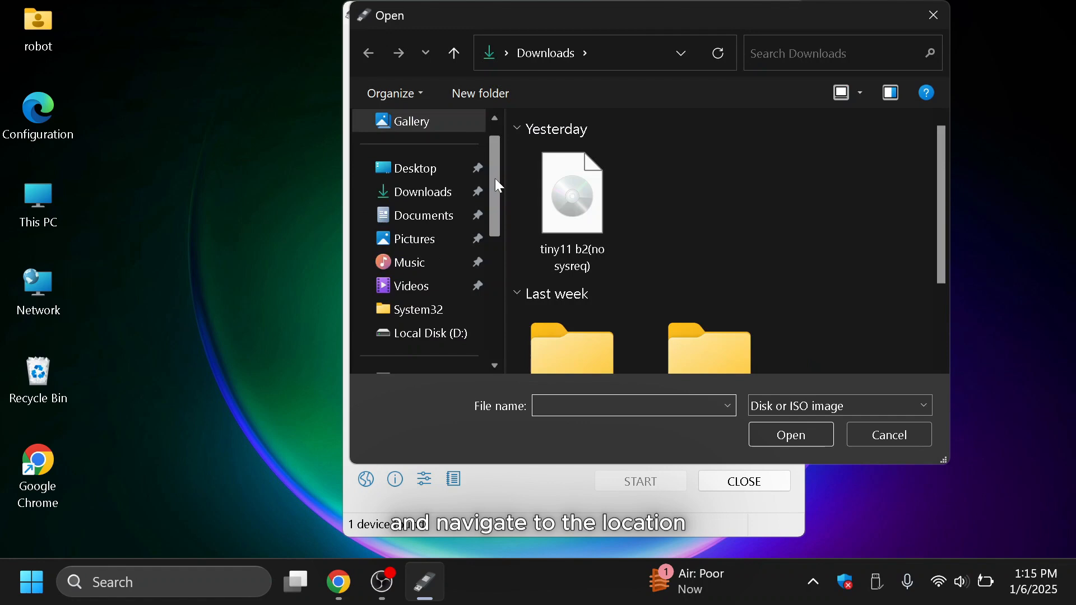
double_click(572, 192)
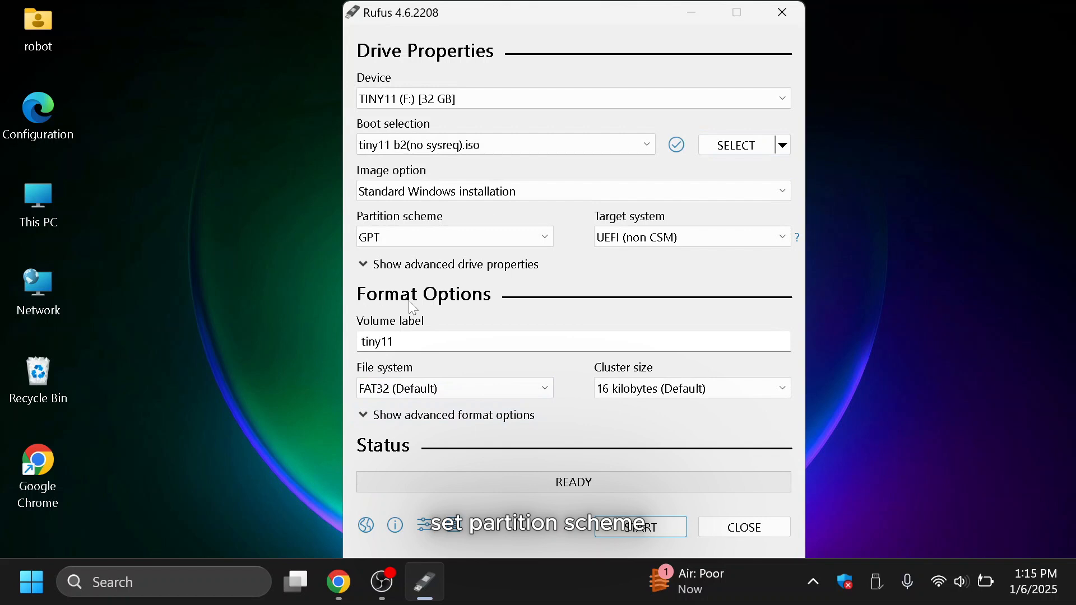
left_click(455, 236)
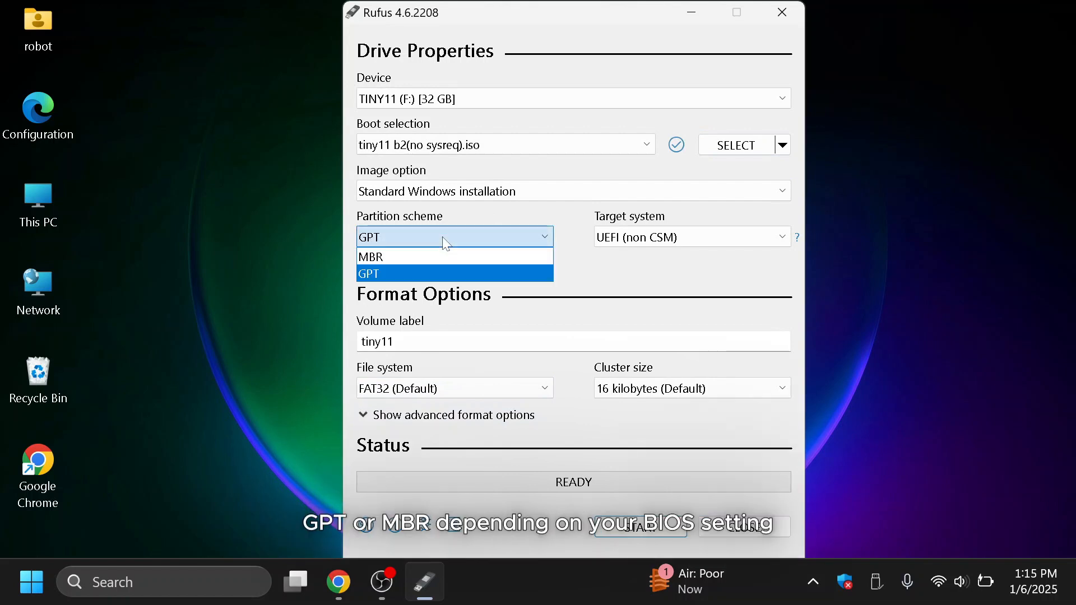
left_click(370, 274)
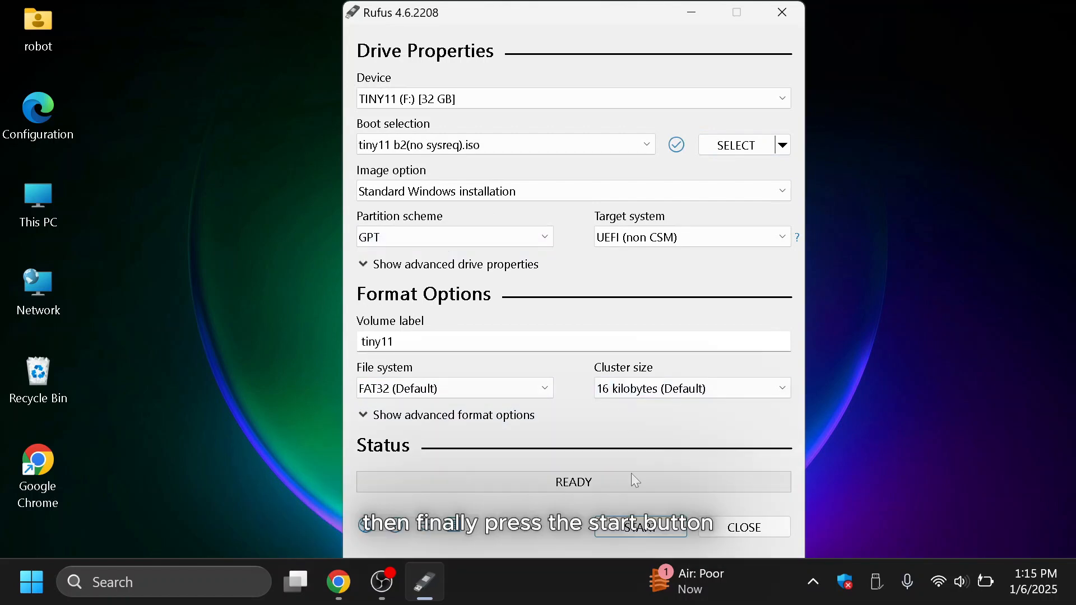
left_click(640, 527)
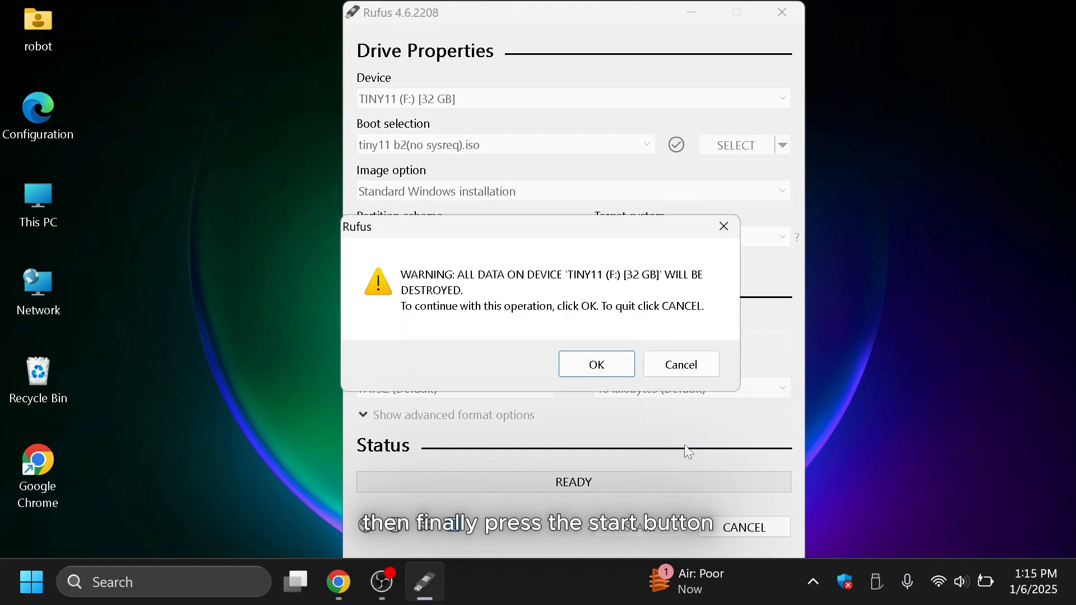
left_click(596, 364)
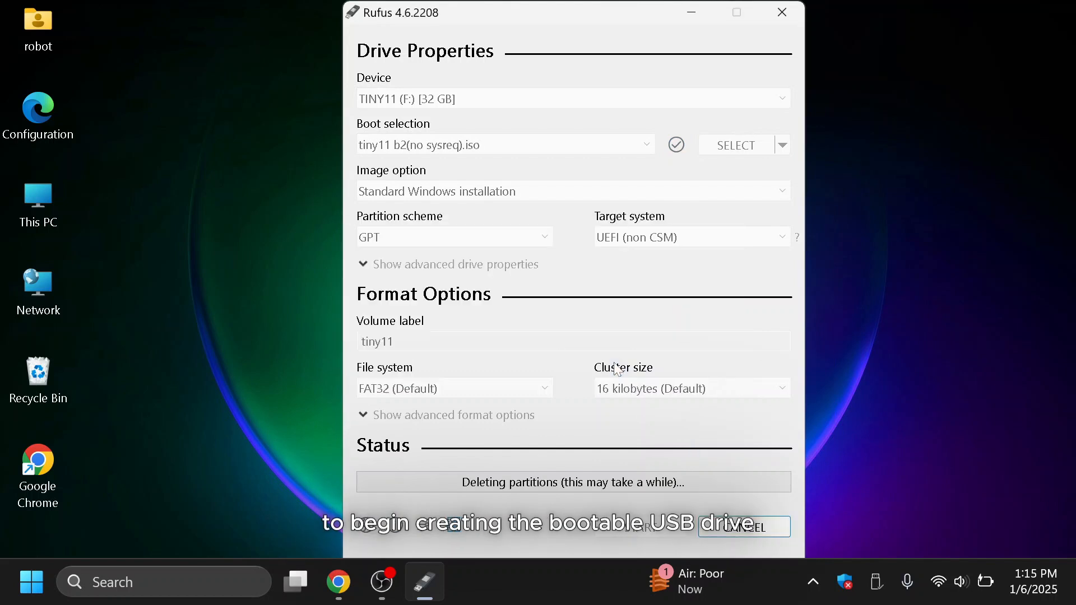